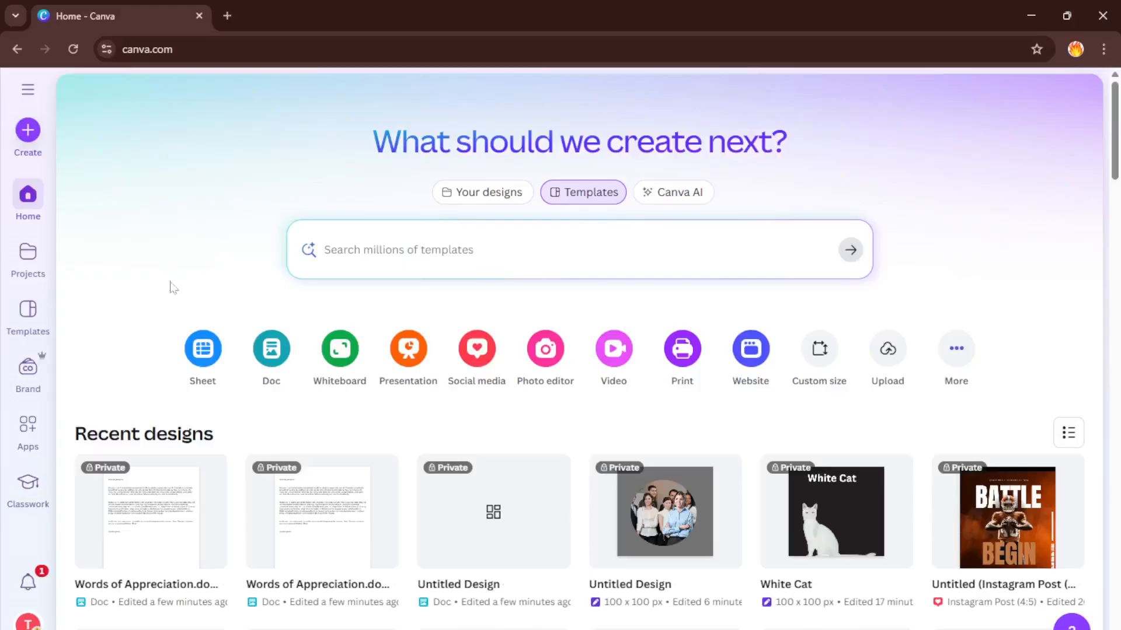
pyautogui.moveTo(271, 349)
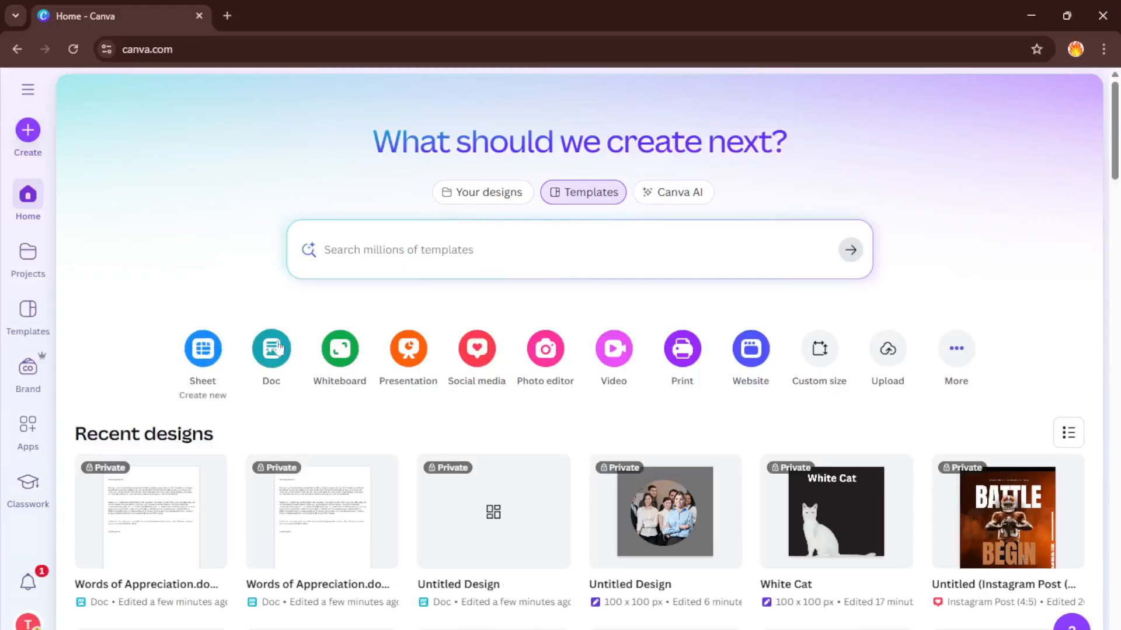
pyautogui.moveTo(307, 272)
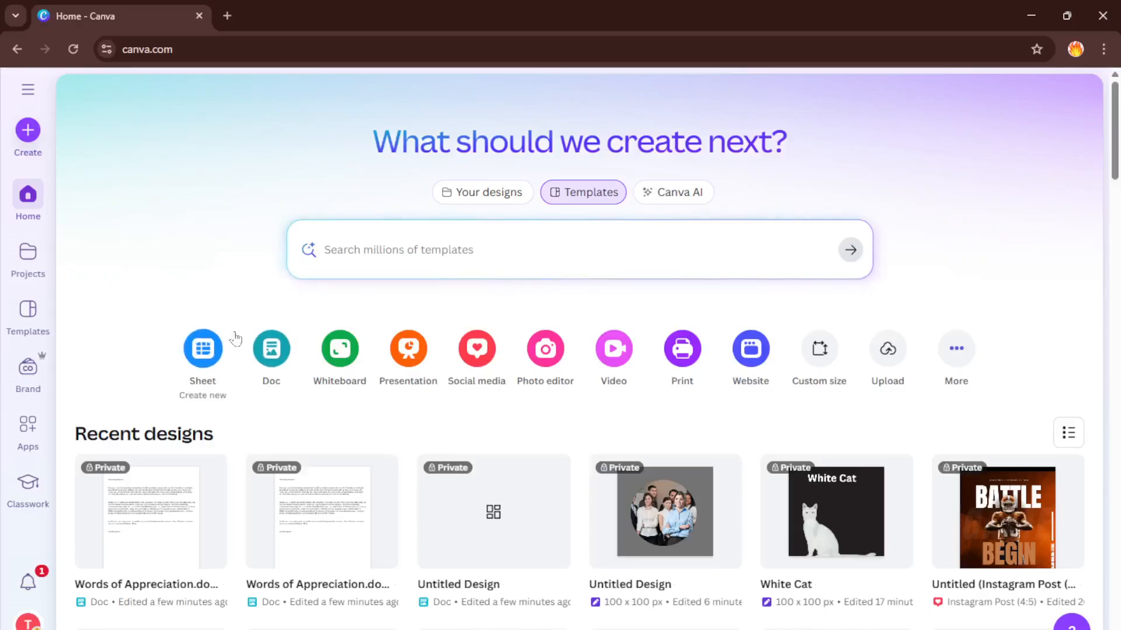
pyautogui.moveTo(270, 251)
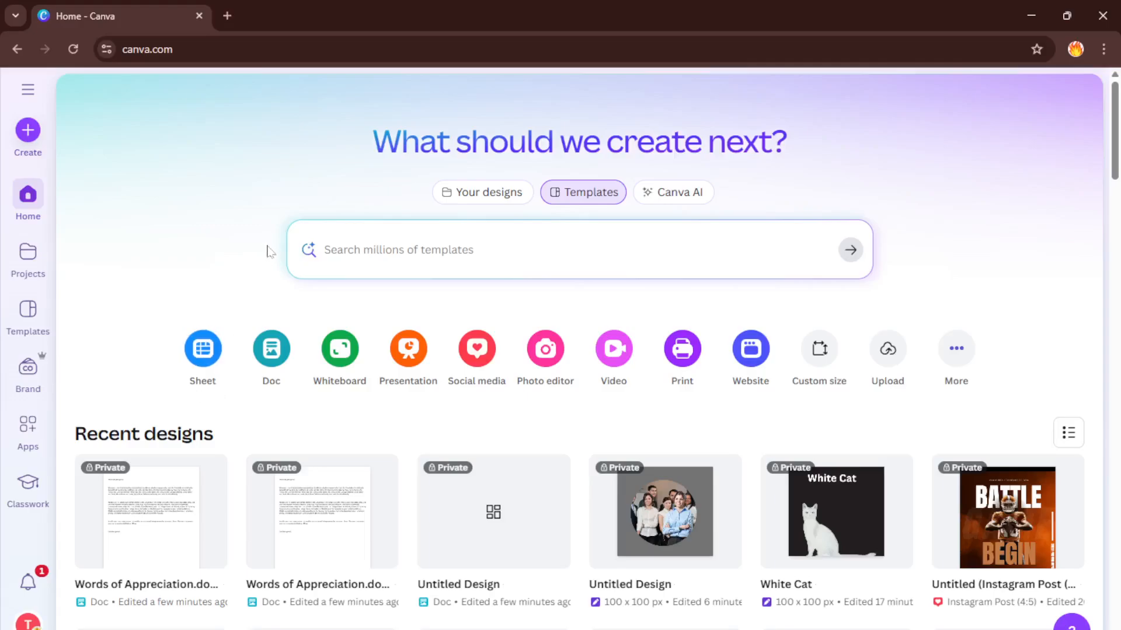
pyautogui.moveTo(250, 240)
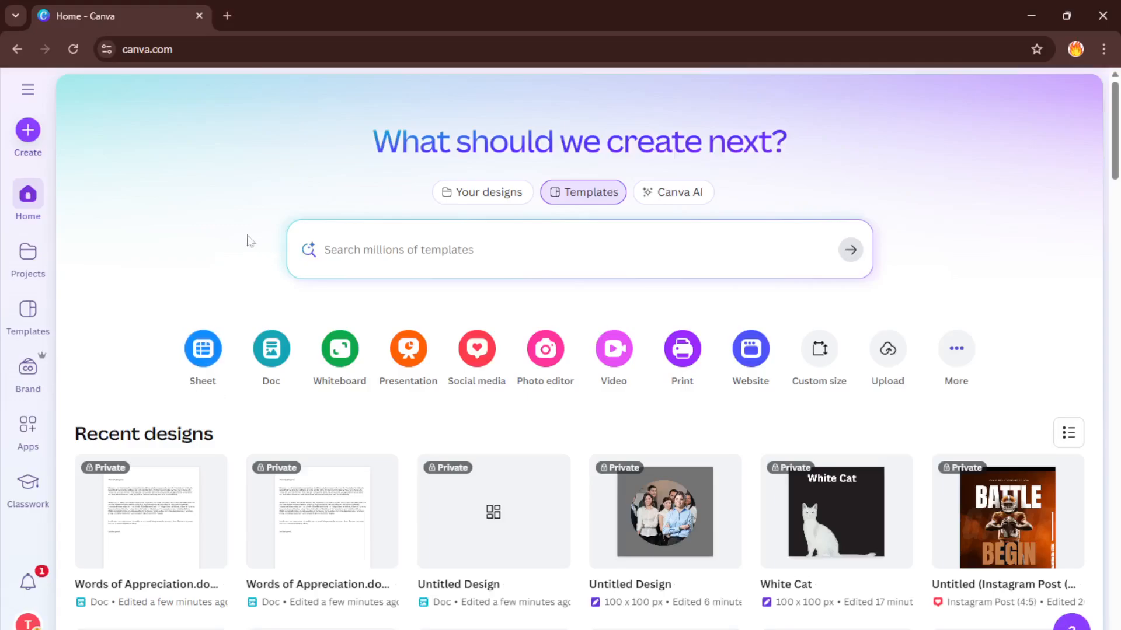
pyautogui.moveTo(271, 223)
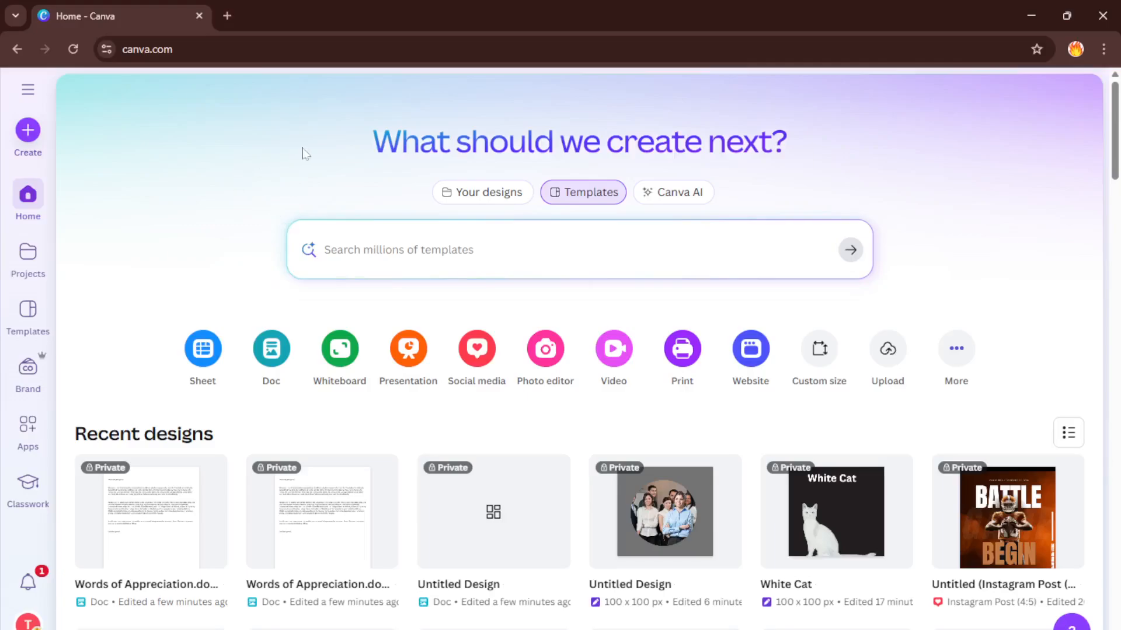
pyautogui.moveTo(168, 153)
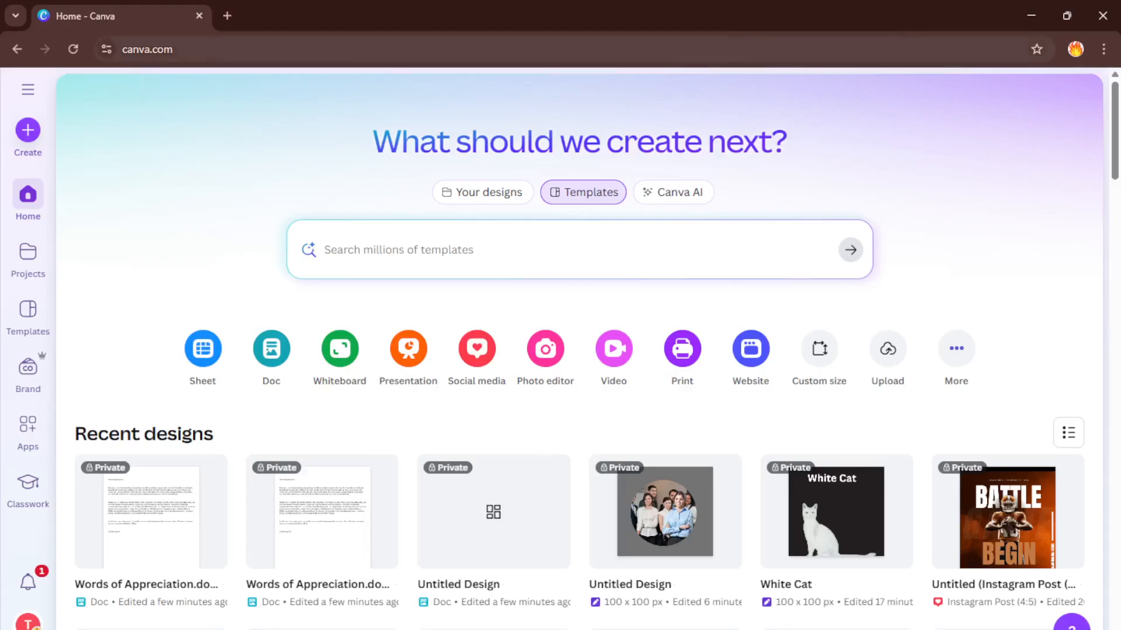
pyautogui.moveTo(28, 89)
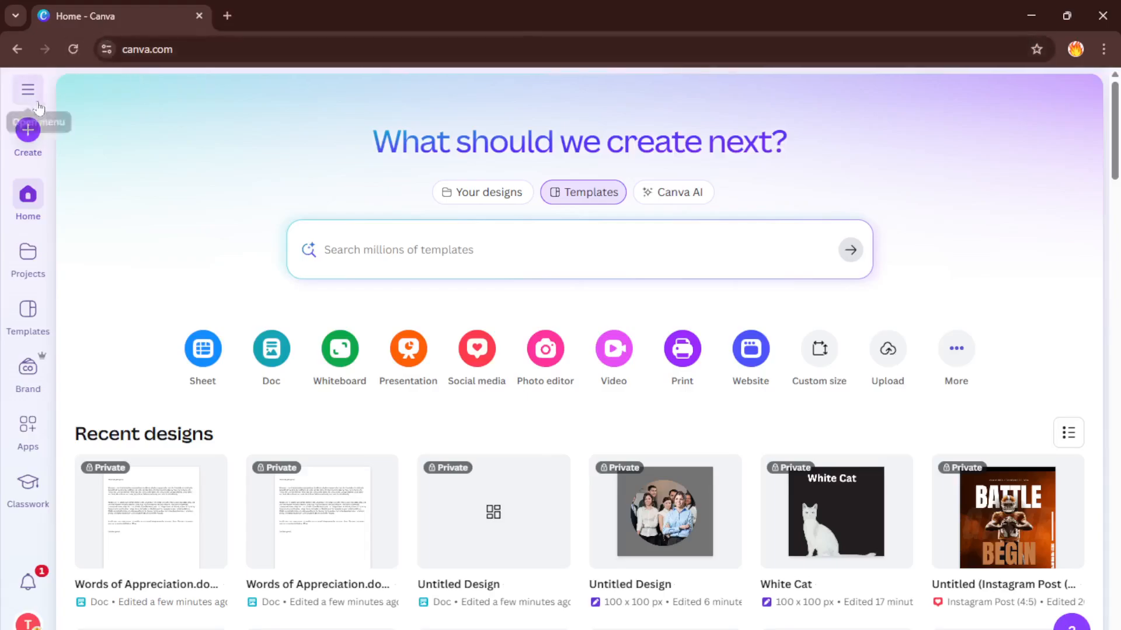
pyautogui.moveTo(147, 158)
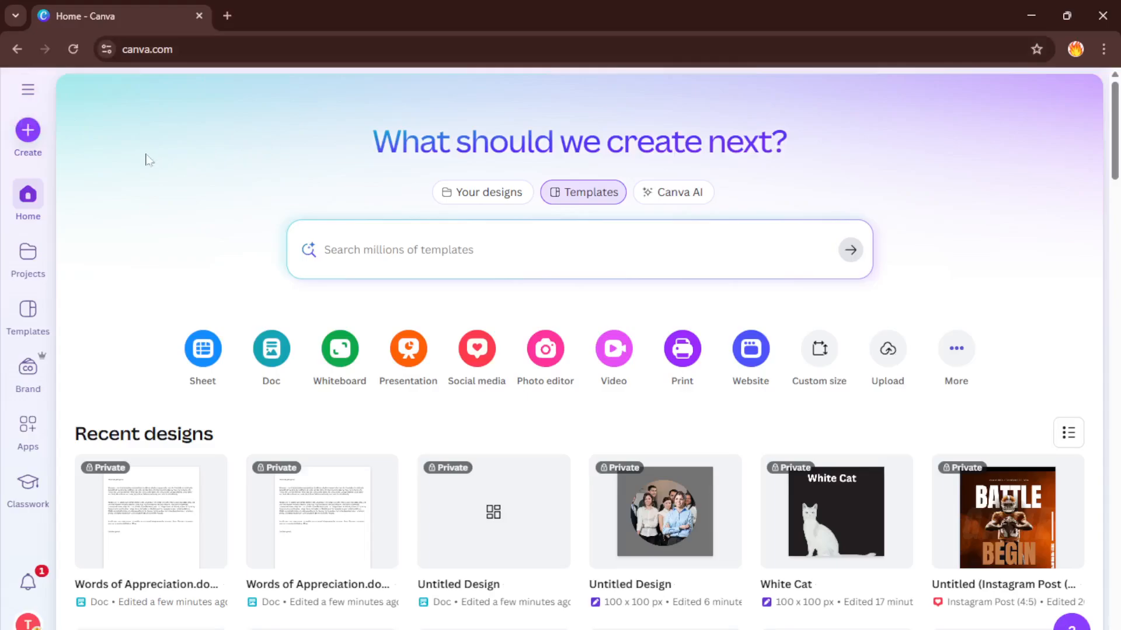
pyautogui.moveTo(154, 140)
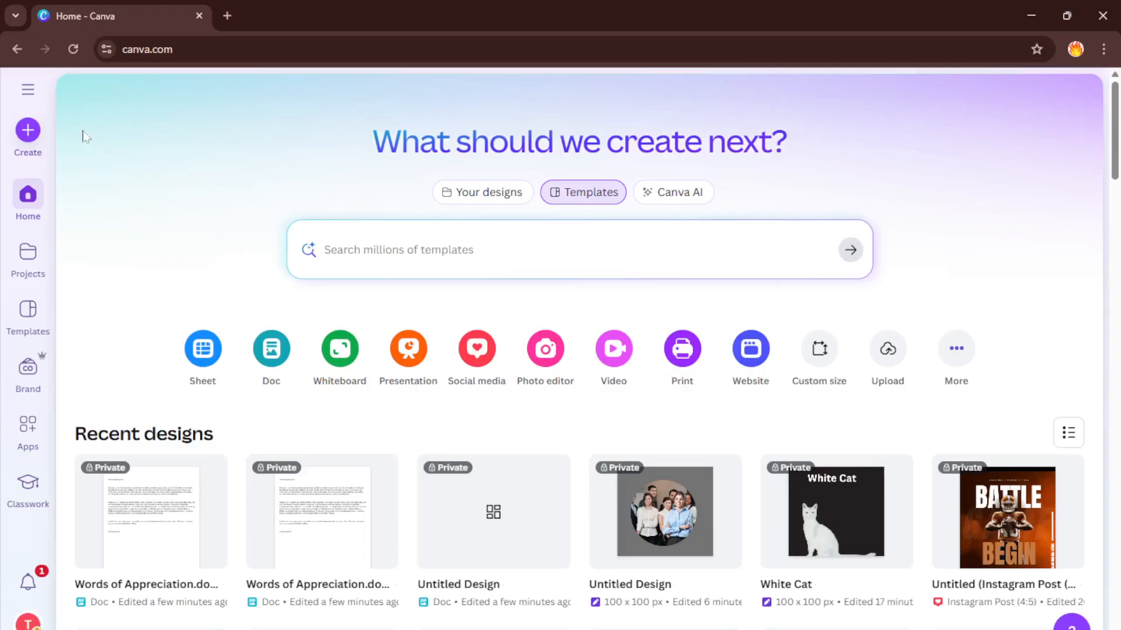
pyautogui.moveTo(84, 131)
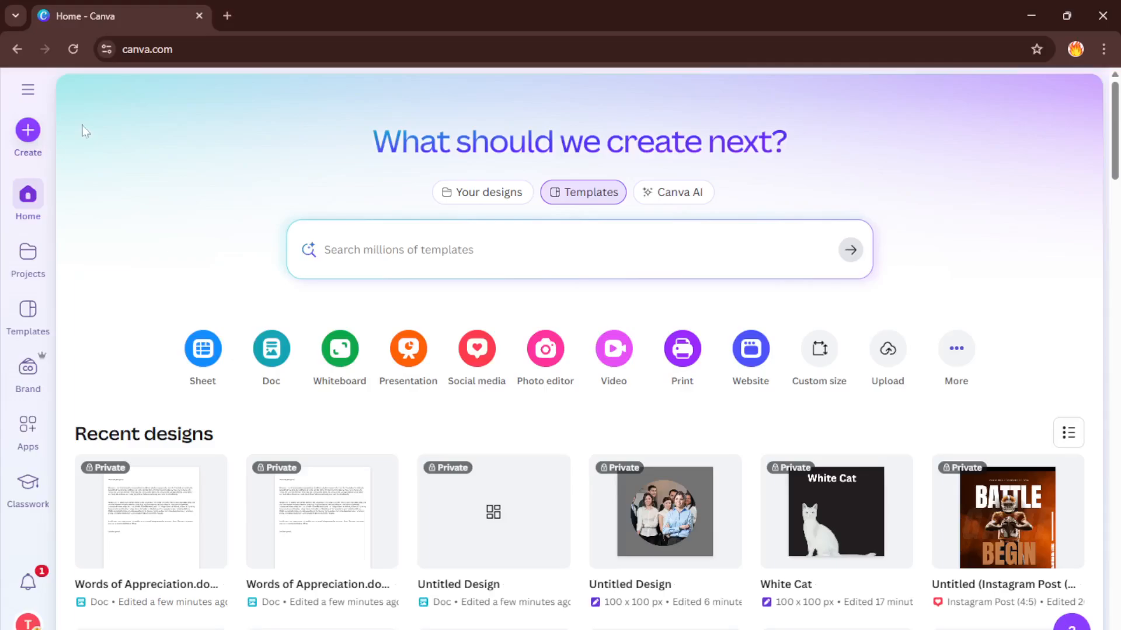
pyautogui.moveTo(28, 136)
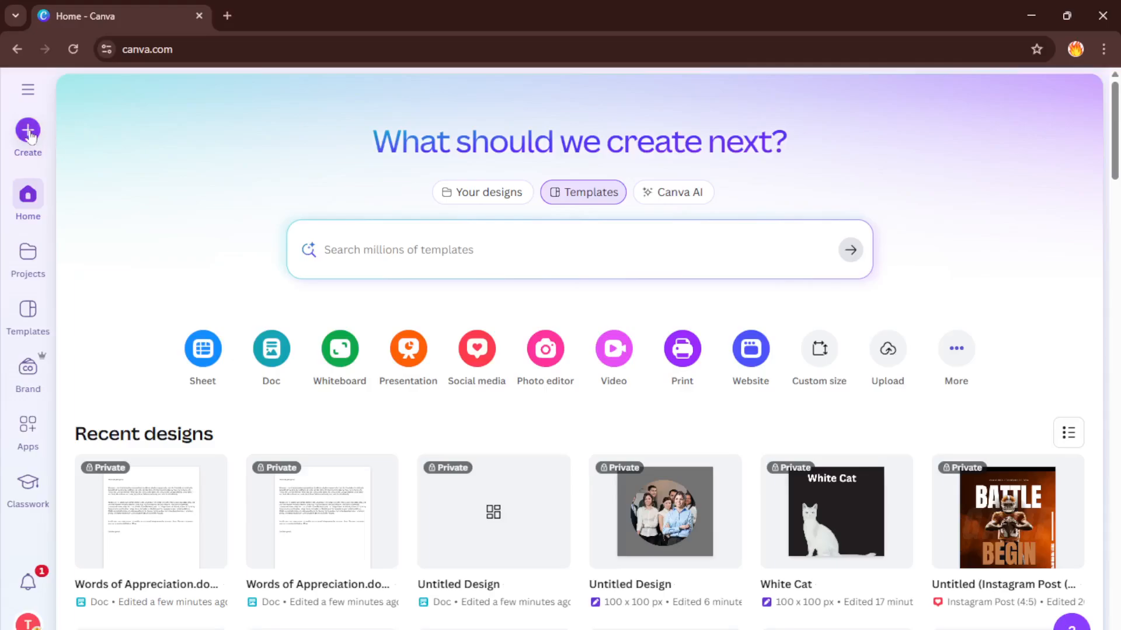
# Create a new blank Canva Doc from the home page
pyautogui.click(28, 133)
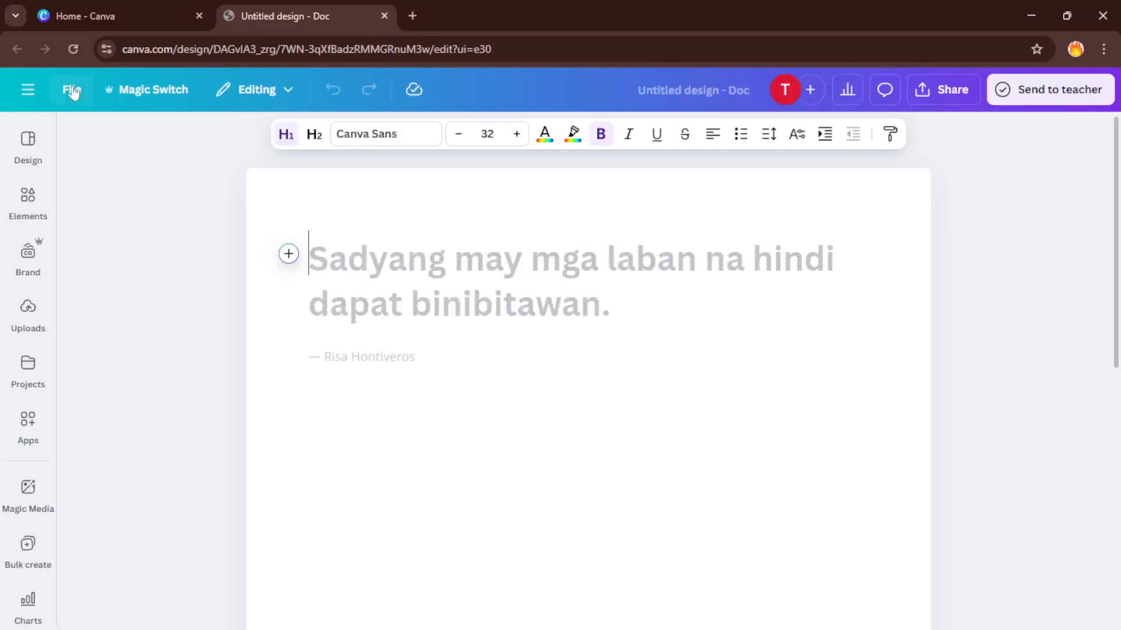
# Choose Upload files from the Doc's File menu
pyautogui.click(72, 89)
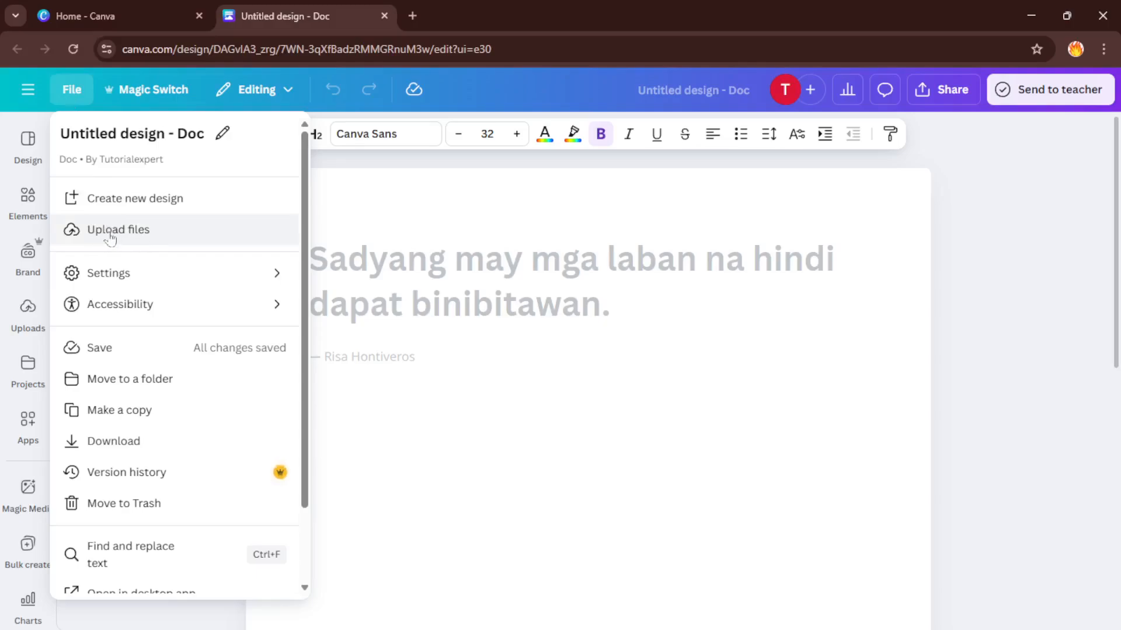
pyautogui.click(117, 229)
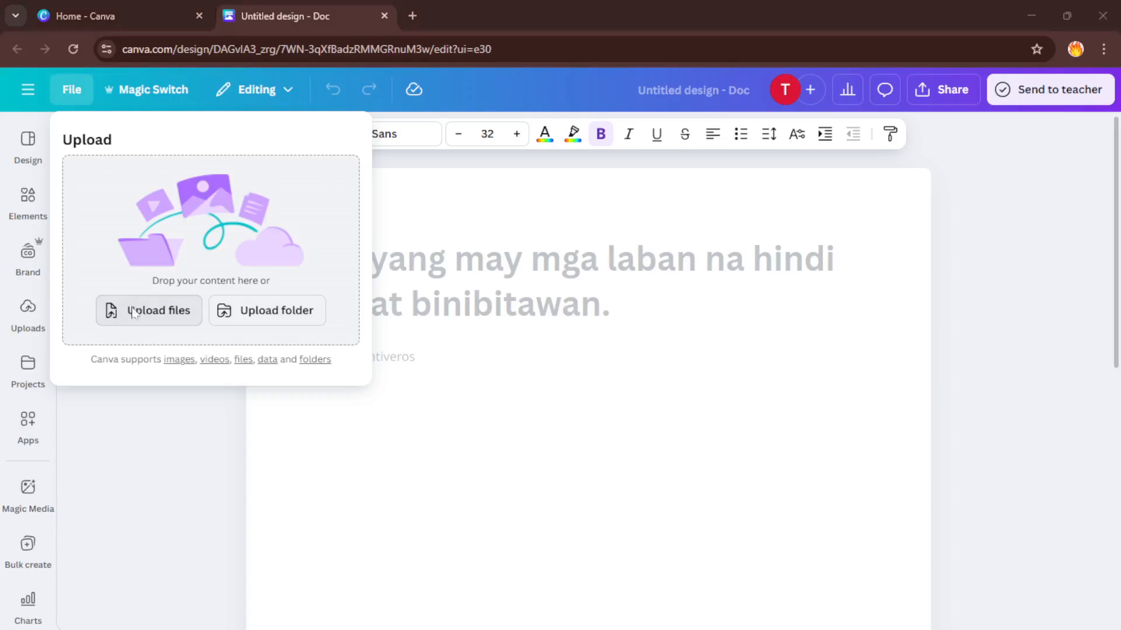
pyautogui.click(148, 310)
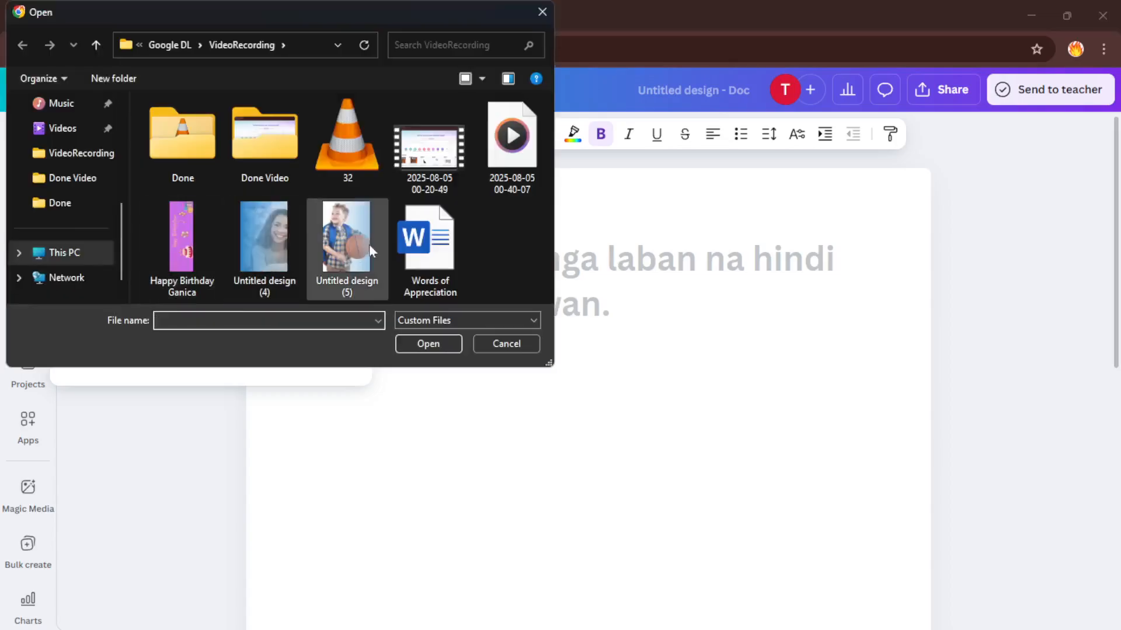
pyautogui.click(427, 236)
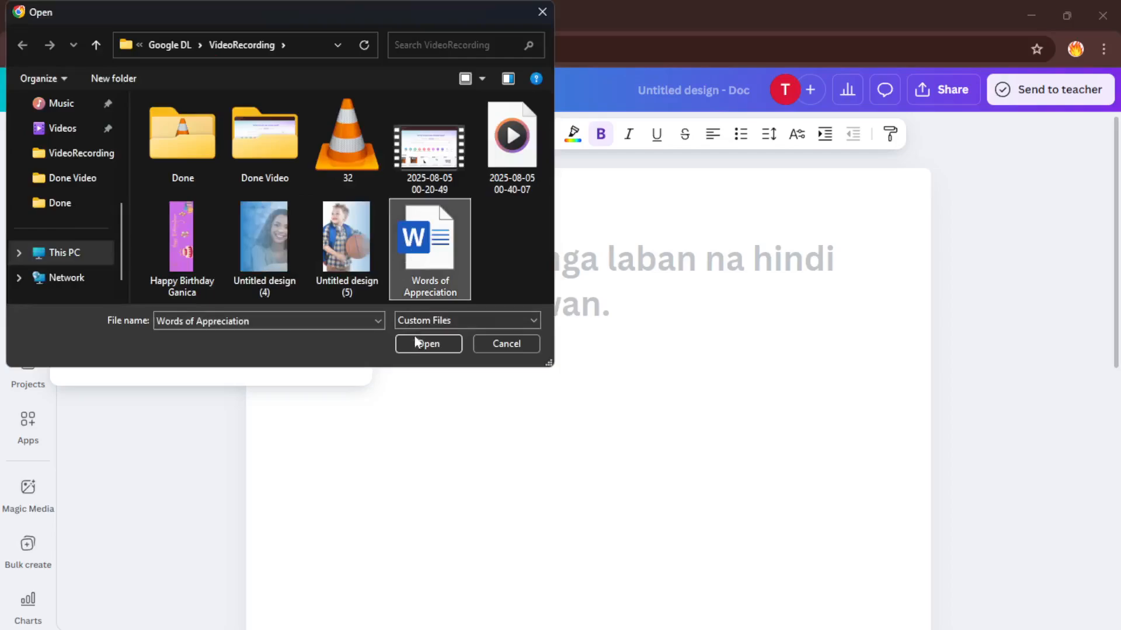
pyautogui.moveTo(509, 344)
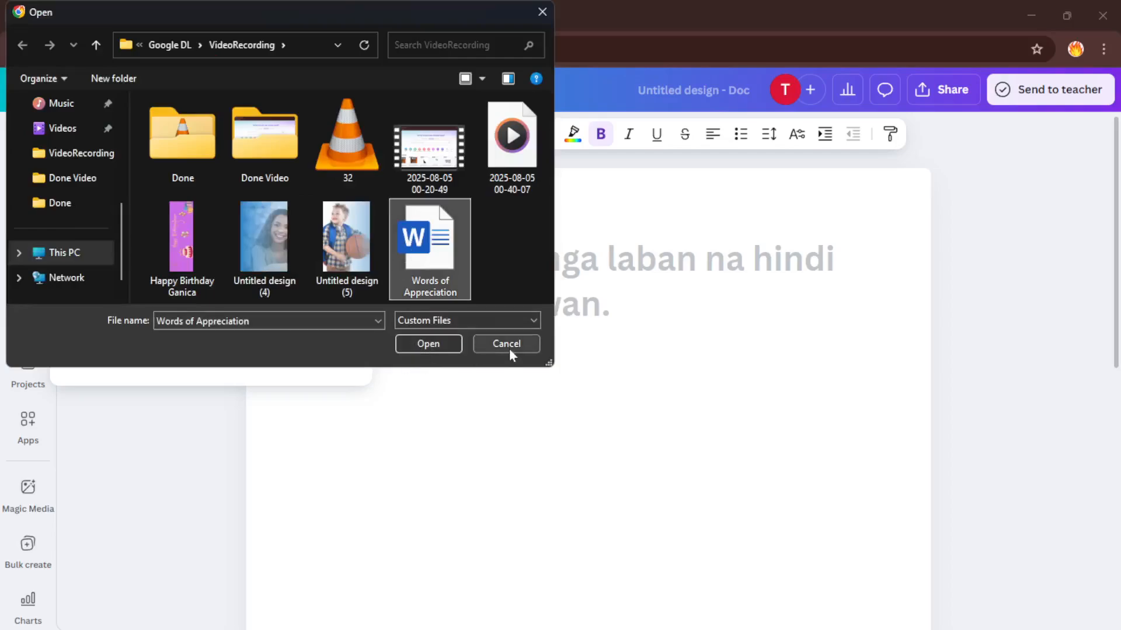
pyautogui.click(506, 344)
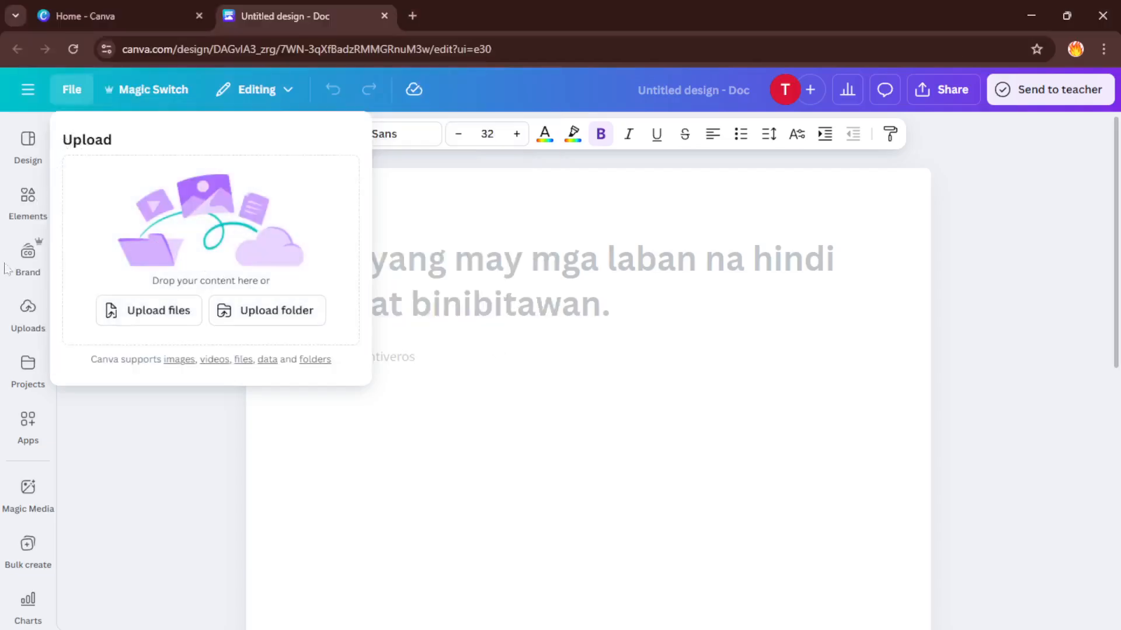
pyautogui.moveTo(19, 400)
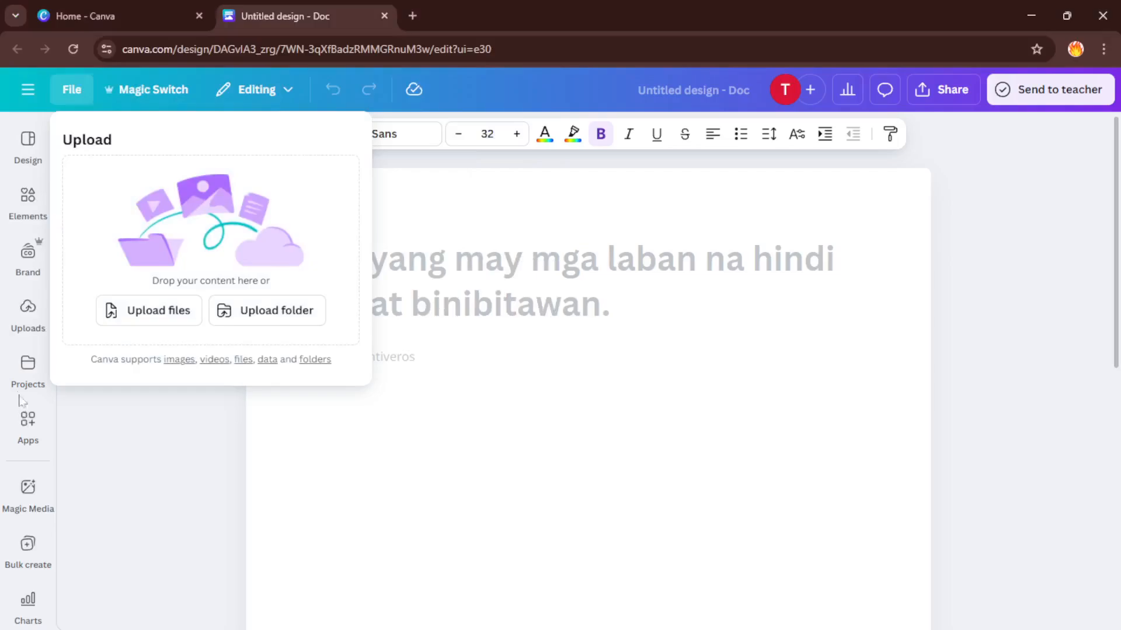
# Show the Projects panel listing the Words of Appreciation designs
pyautogui.click(27, 370)
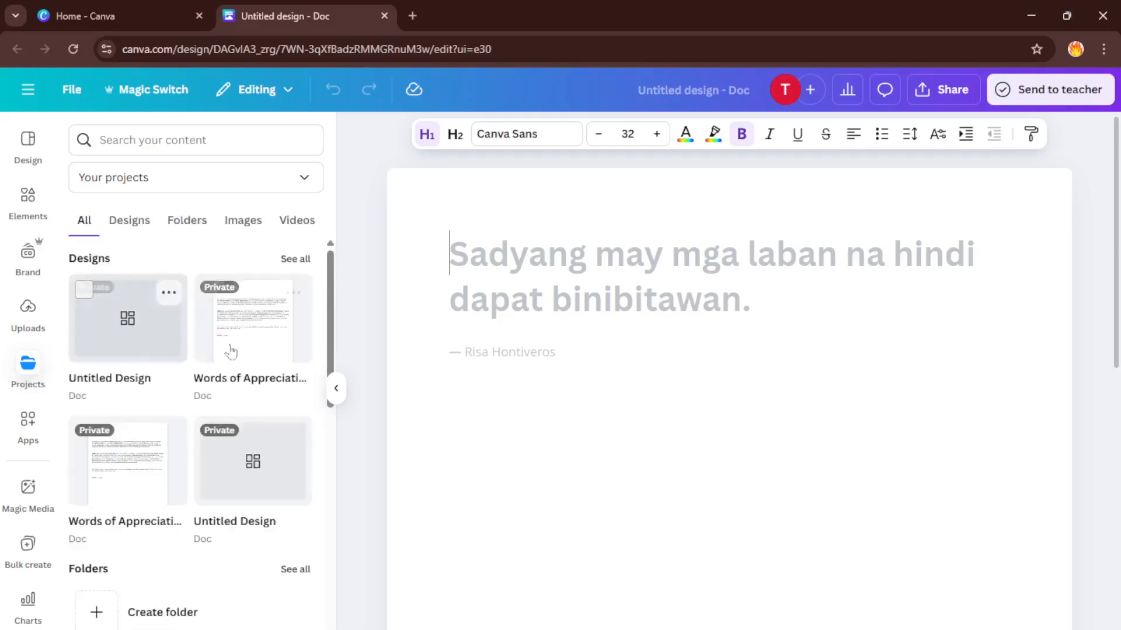
pyautogui.moveTo(251, 336)
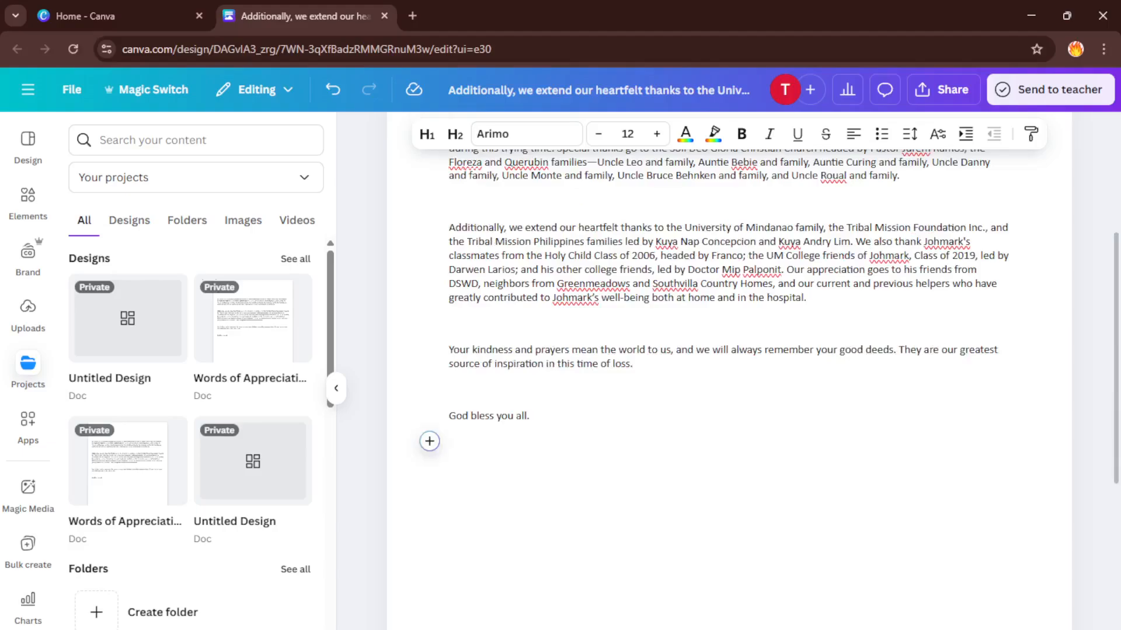
# Place the cursor after 'God bless you all' and bring up the Share options
pyautogui.click(457, 441)
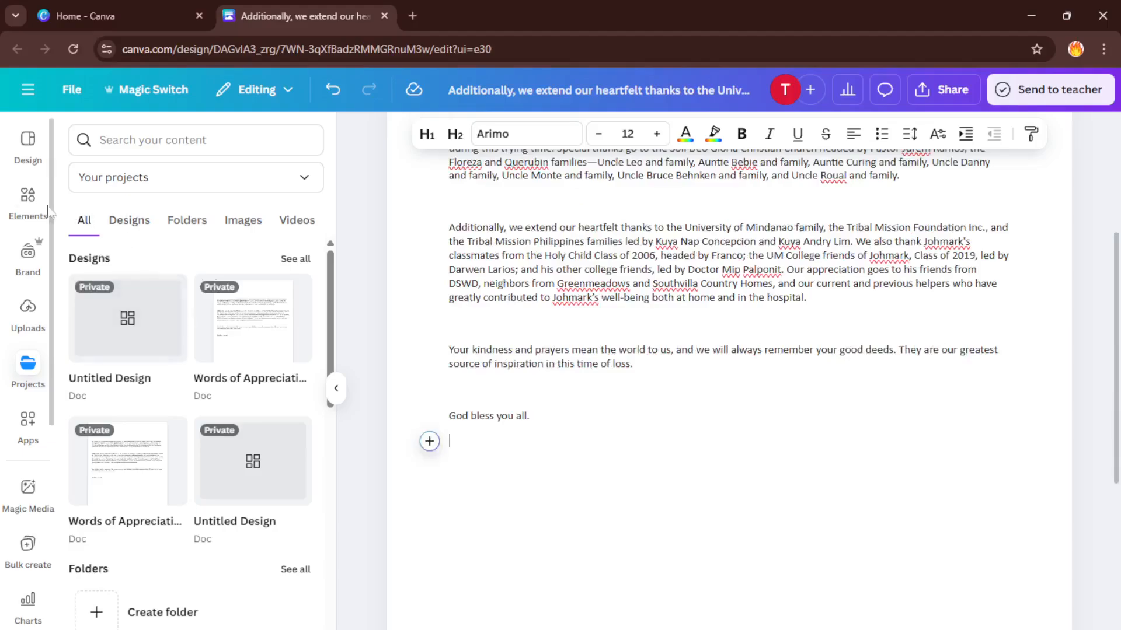
pyautogui.click(27, 200)
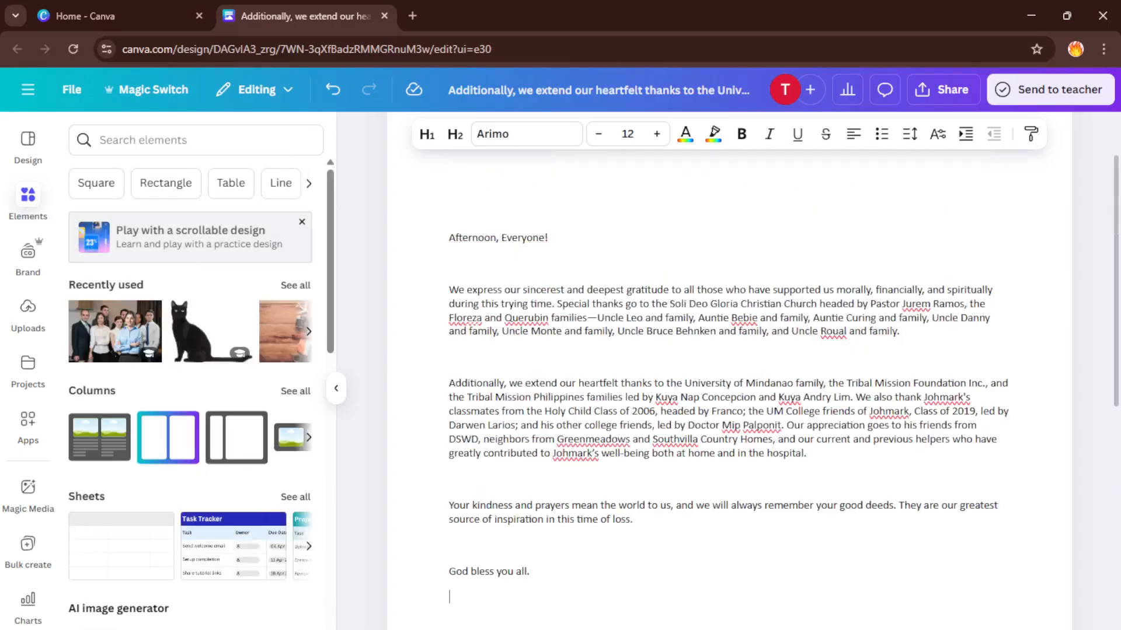
pyautogui.click(942, 89)
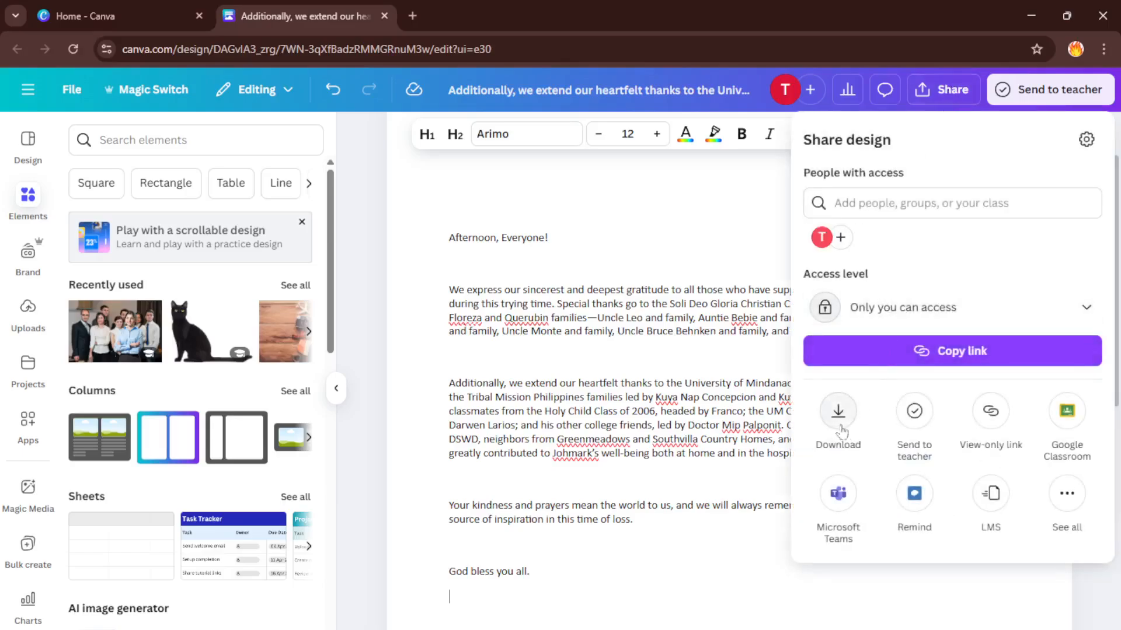
# Review the download settings as PDF Standard at A4 size, then return to the letter
pyautogui.click(836, 421)
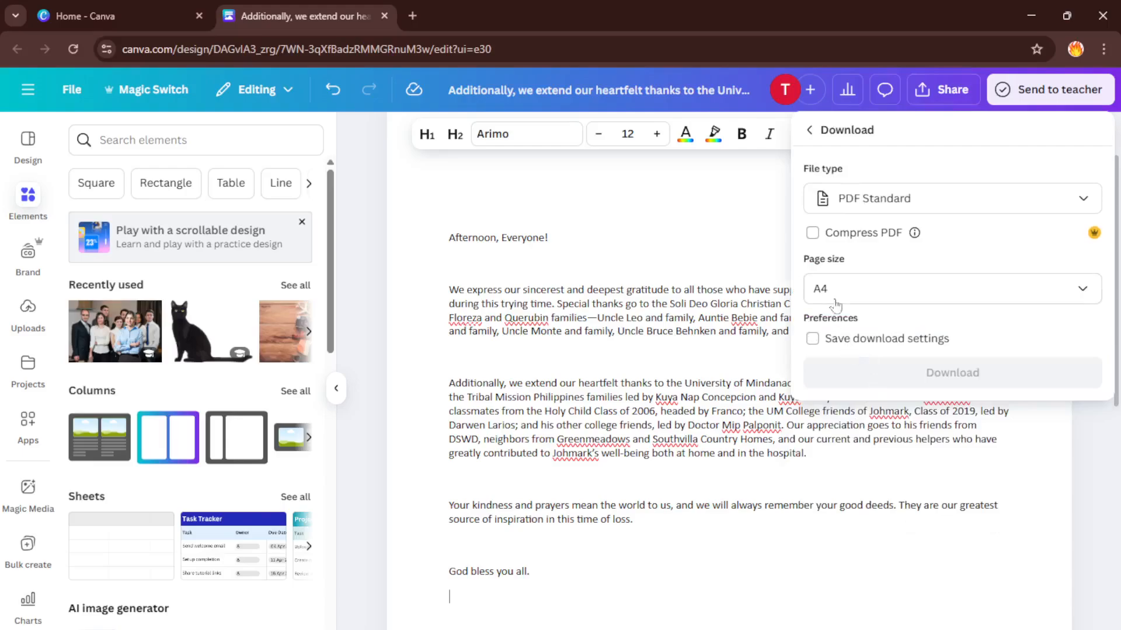
pyautogui.click(951, 198)
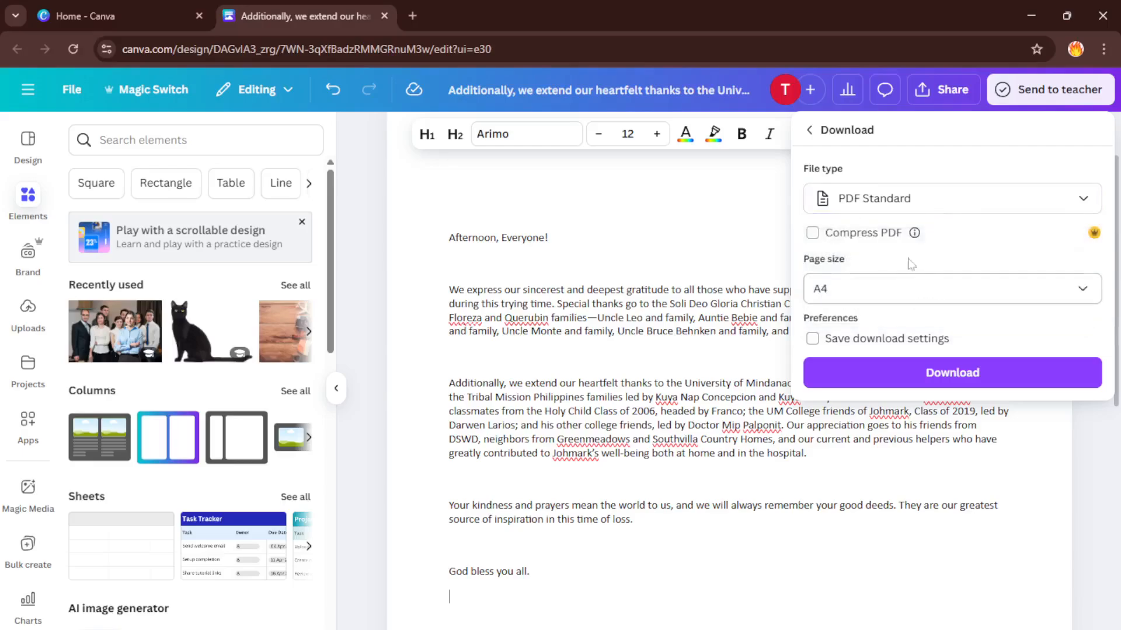
pyautogui.moveTo(898, 318)
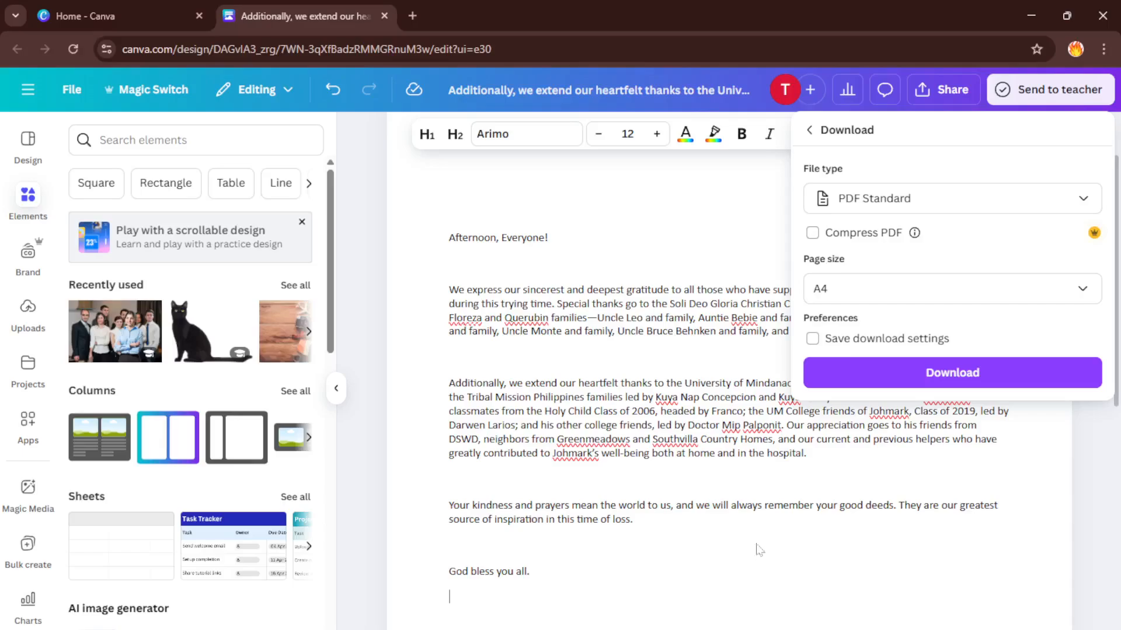
pyautogui.moveTo(685, 579)
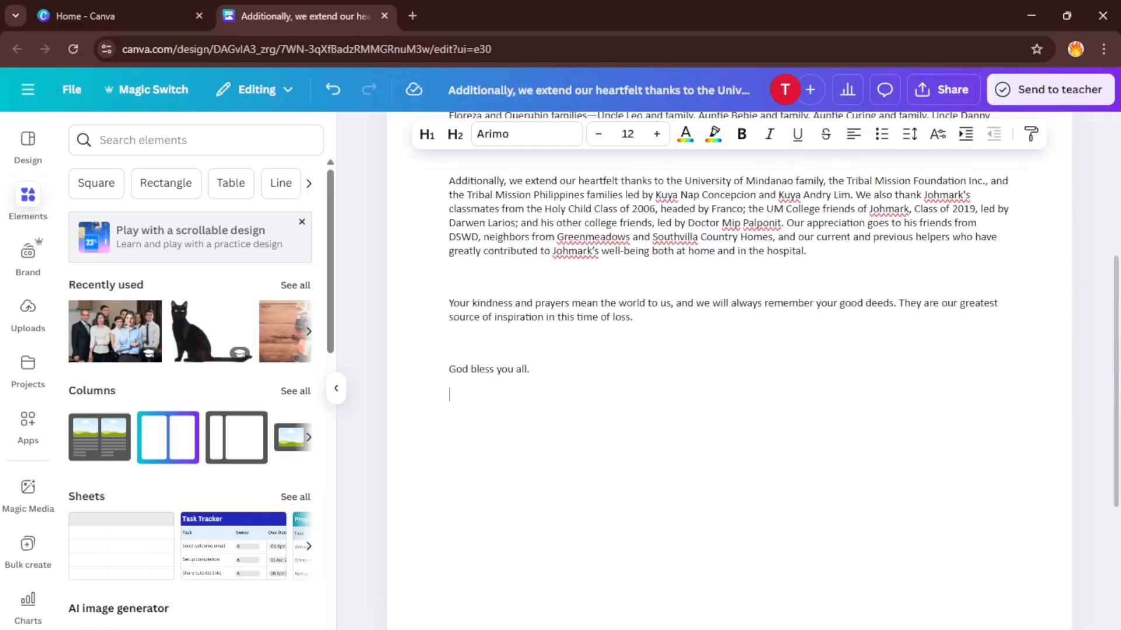
pyautogui.scroll(3)
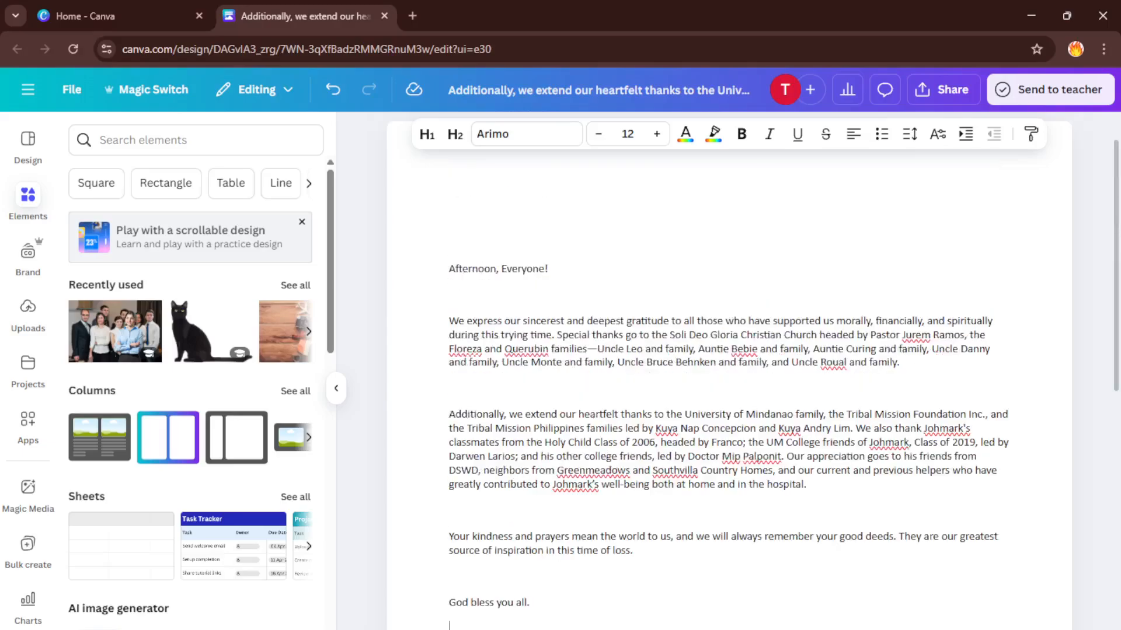
pyautogui.scroll(-3)
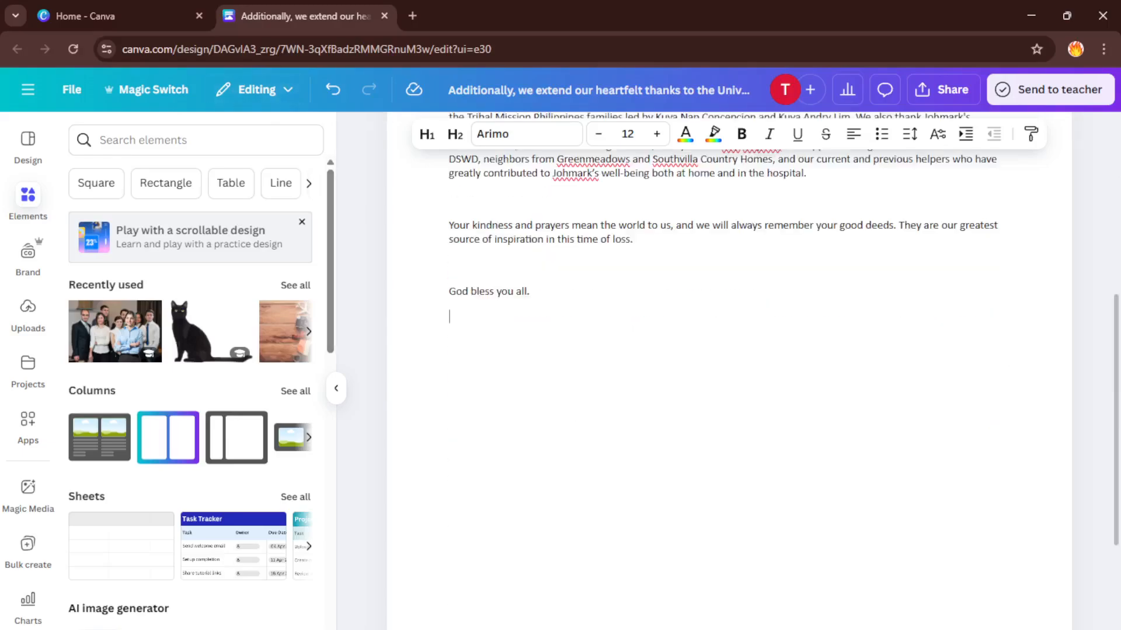